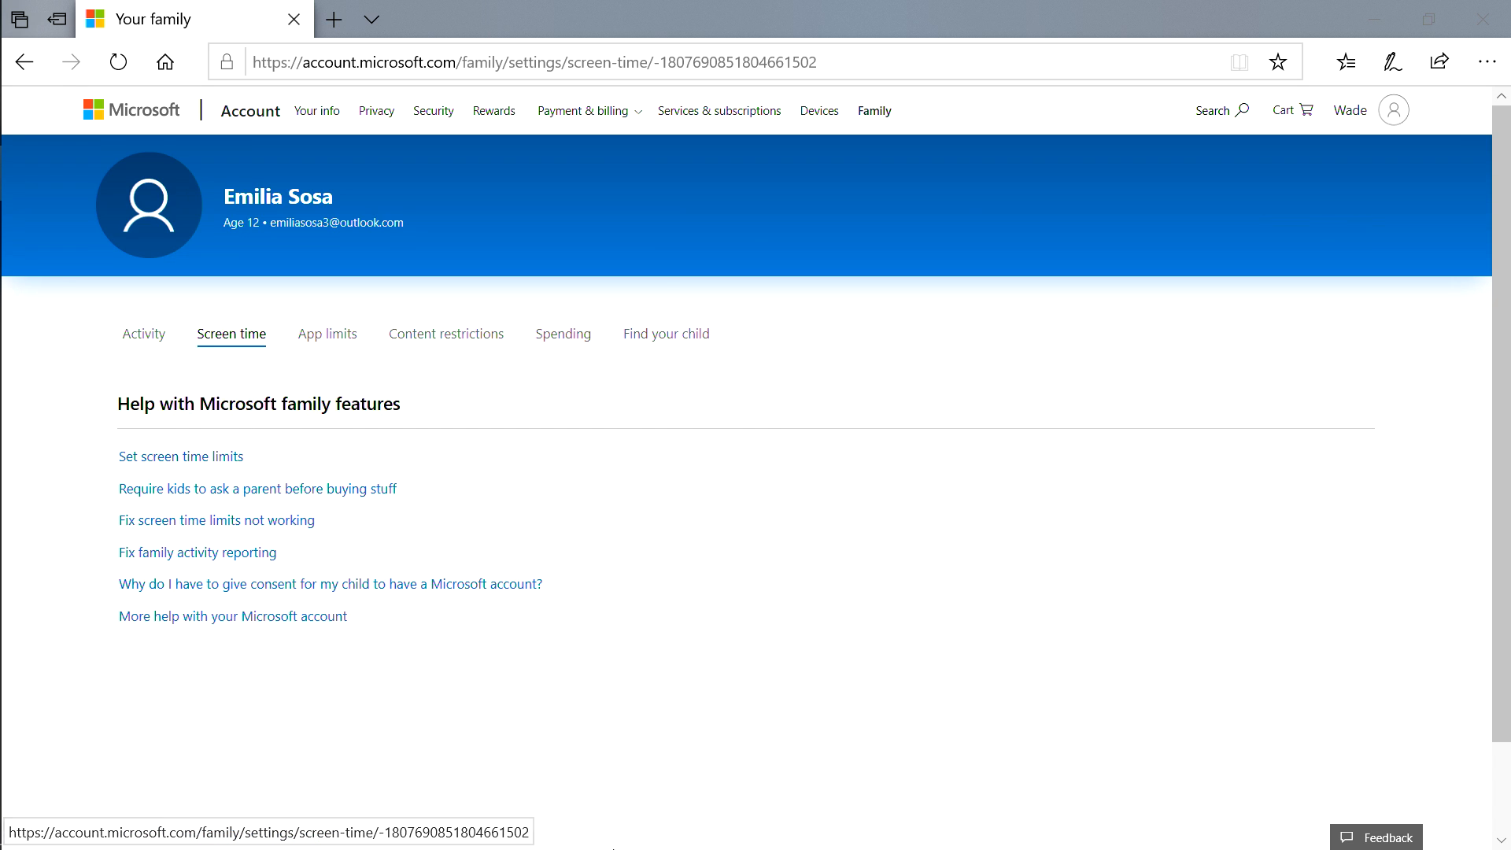
Set Xbox One's Monday–Friday limits to 1 h, then cancel 'Add time to multiple days'
scroll(down, 3)
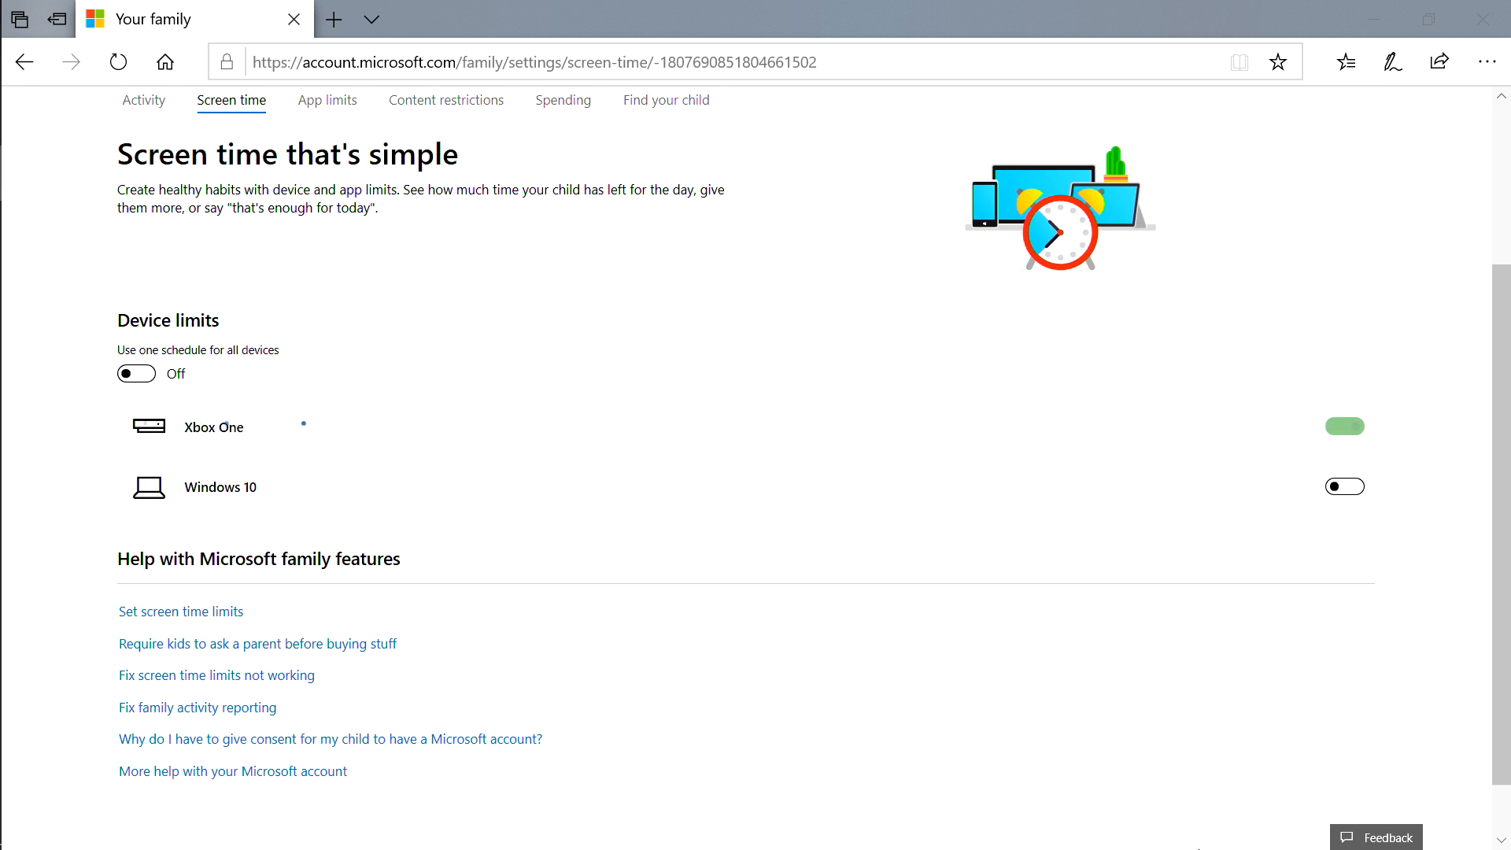
click(1343, 426)
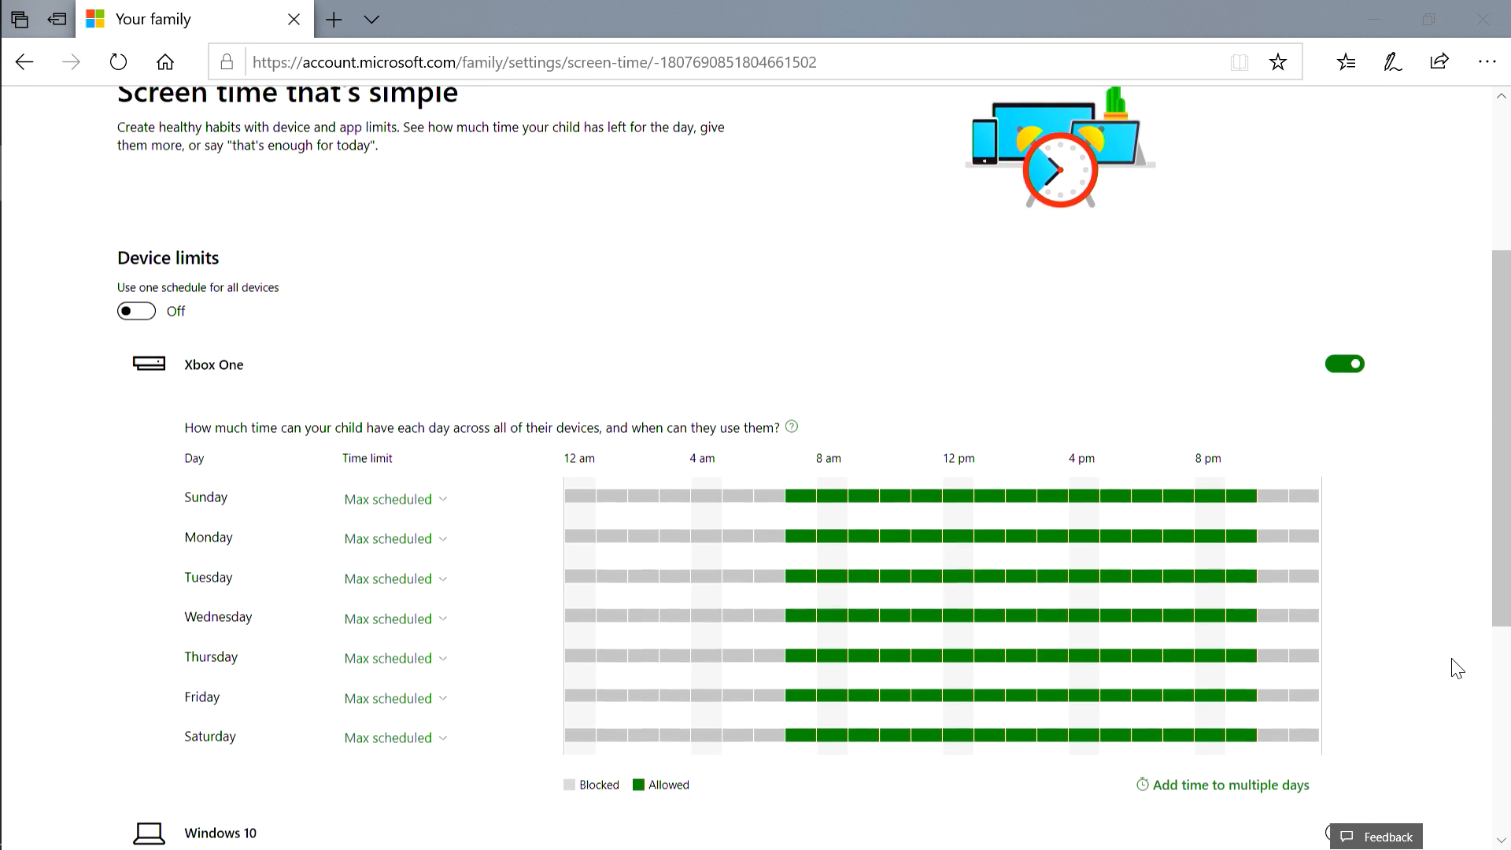
click(391, 373)
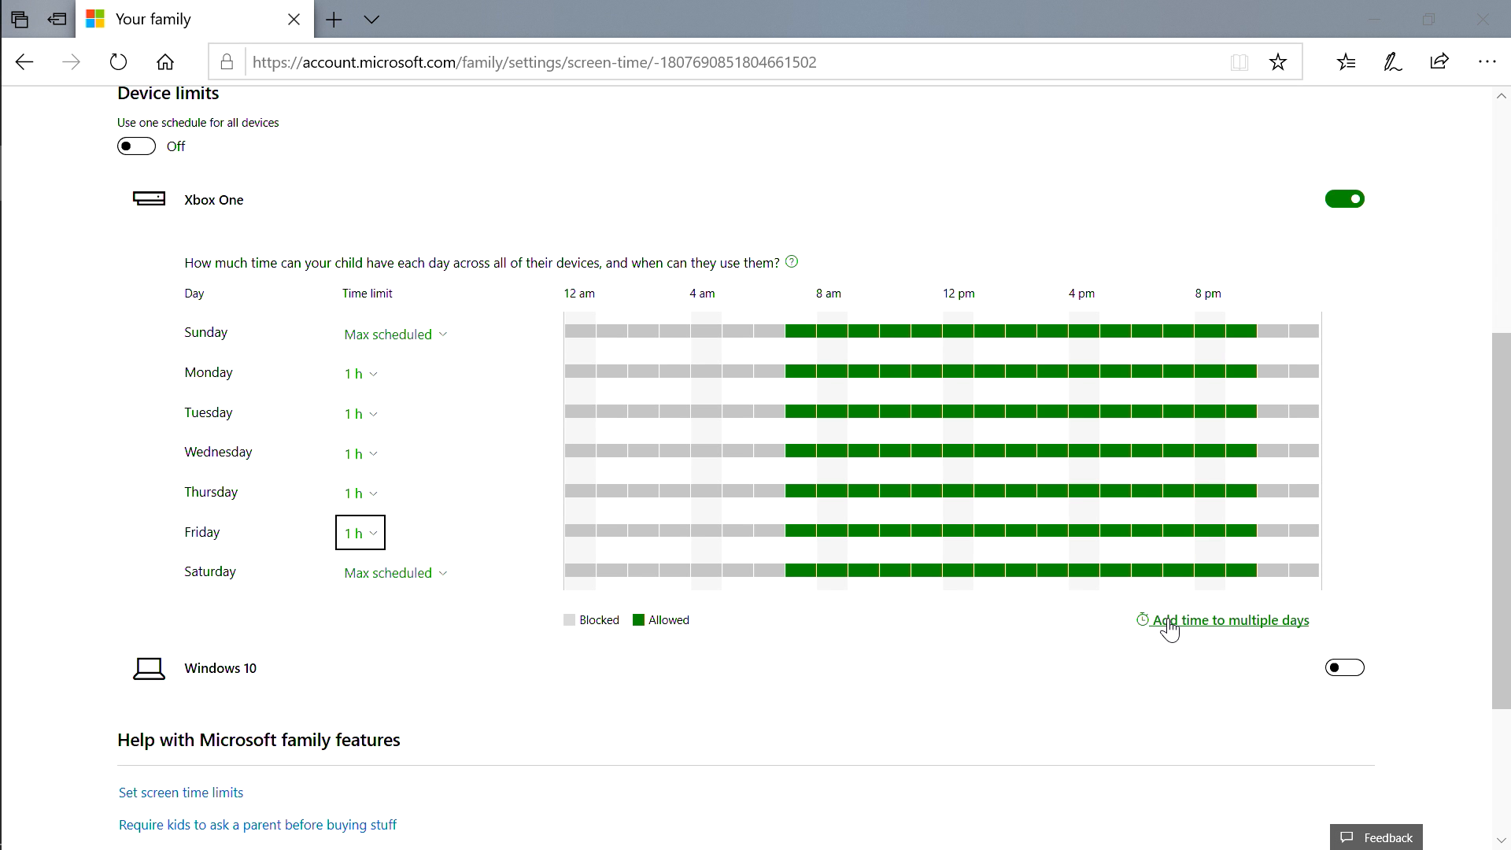
click(1231, 619)
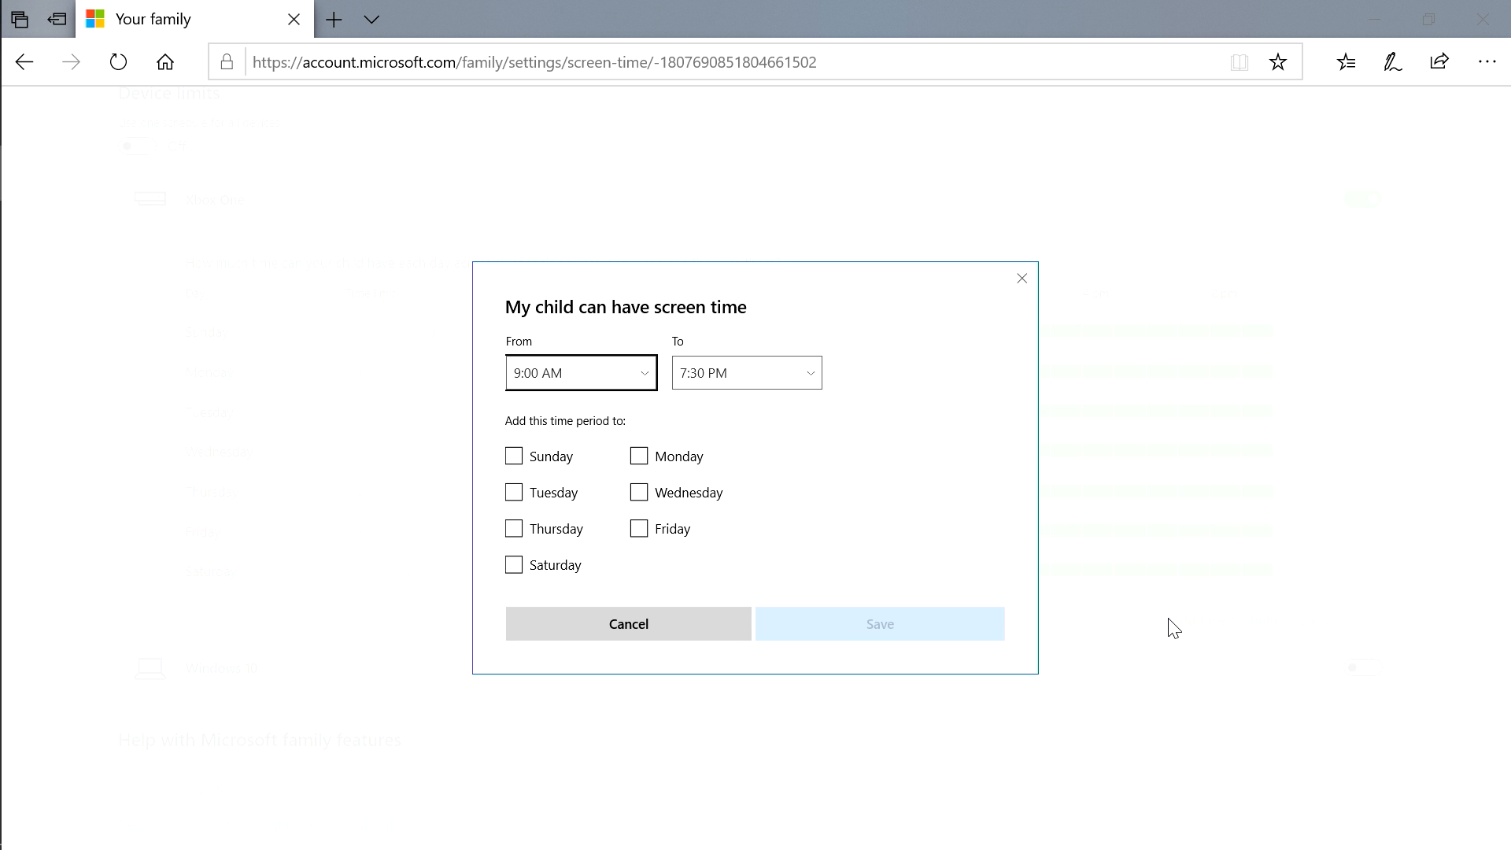
mouse_move(911, 521)
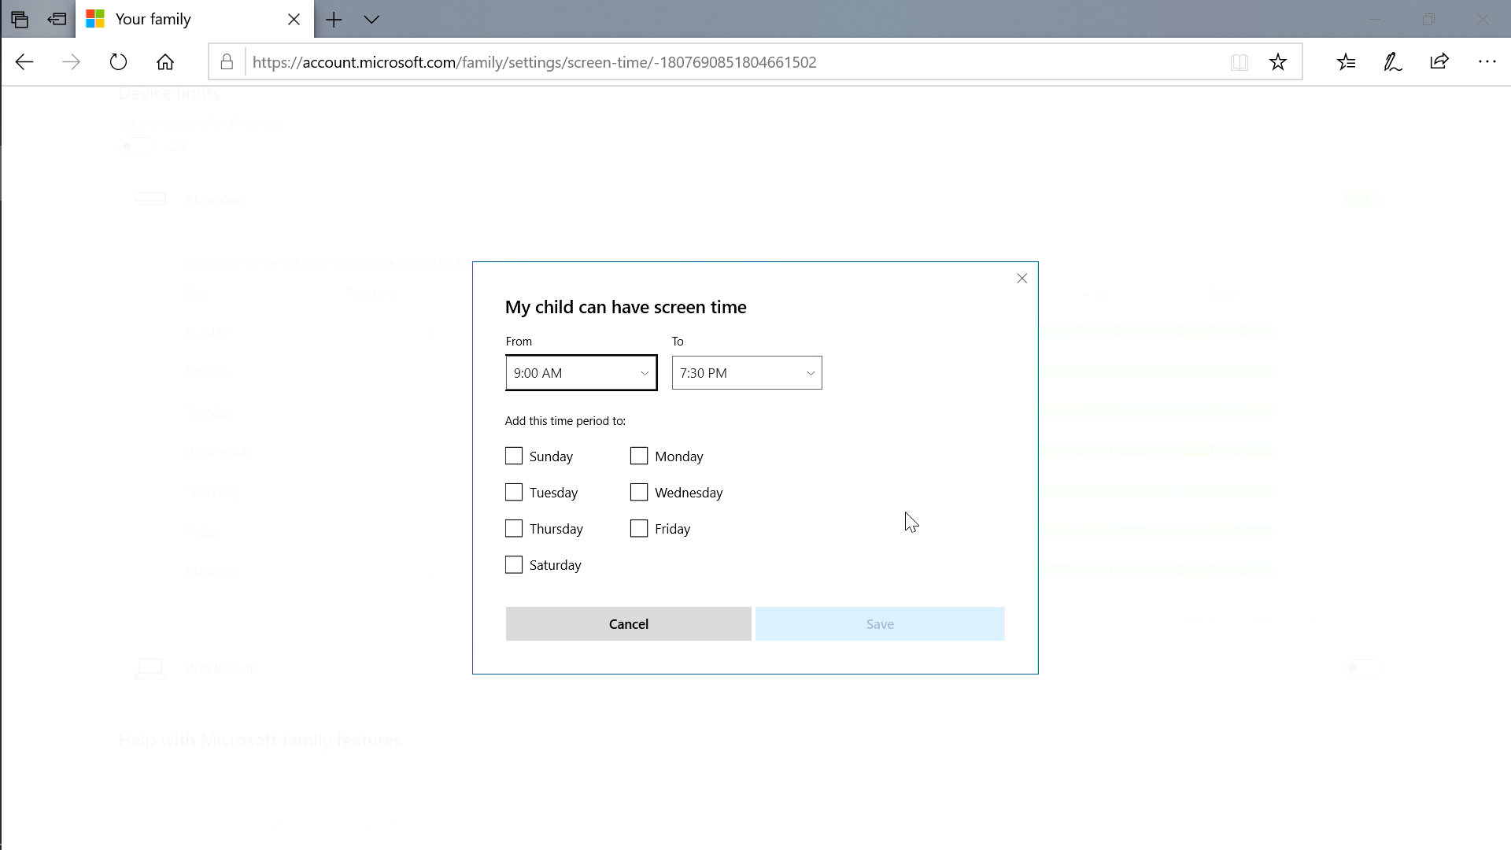
click(627, 623)
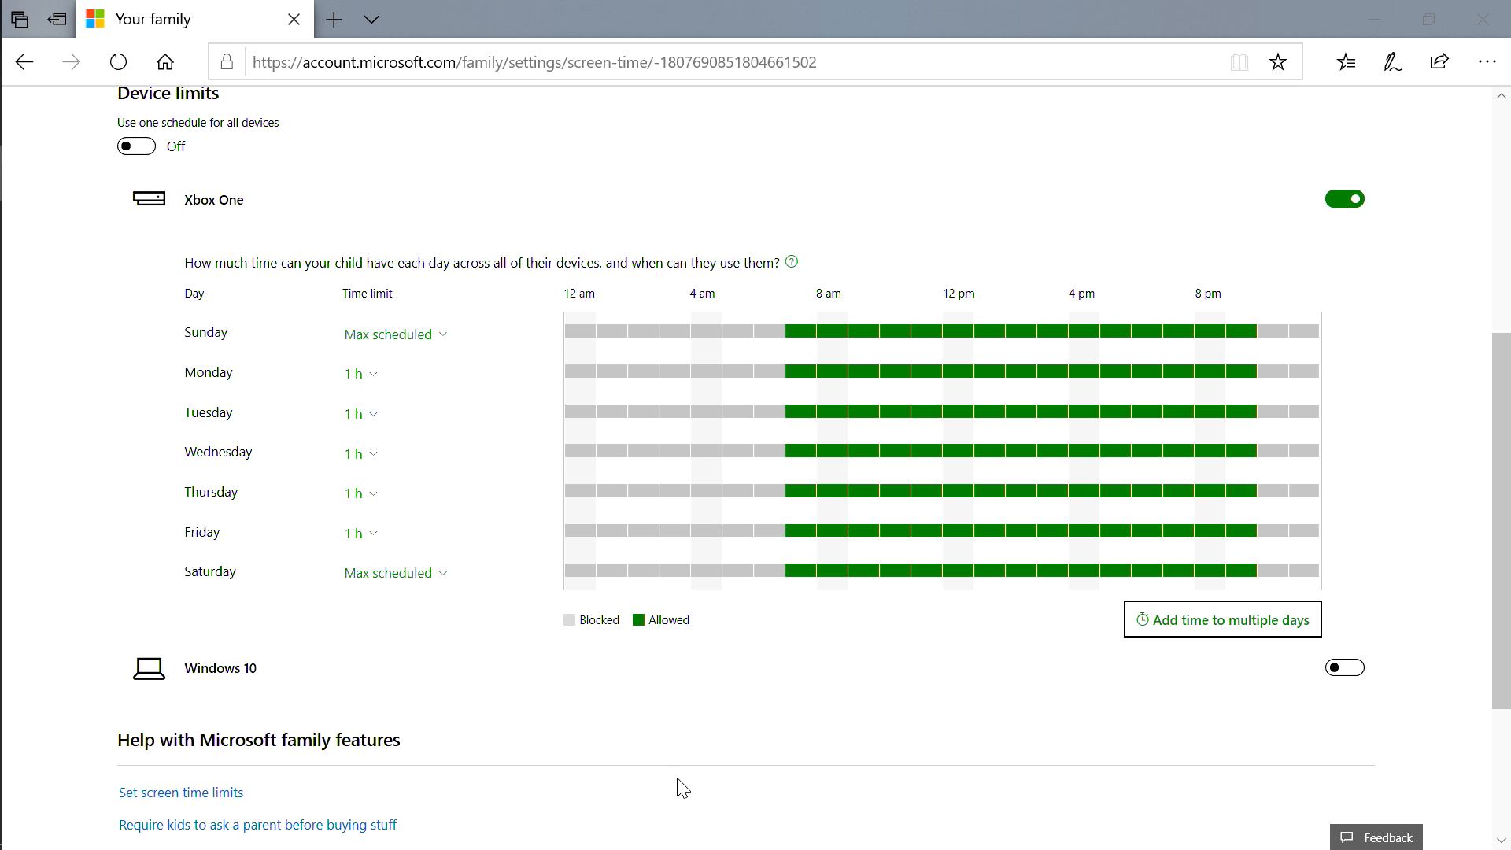
Turn on 'Use one schedule for all devices' and review the combined Xbox One and Windows 10 schedule
scroll(down, 3)
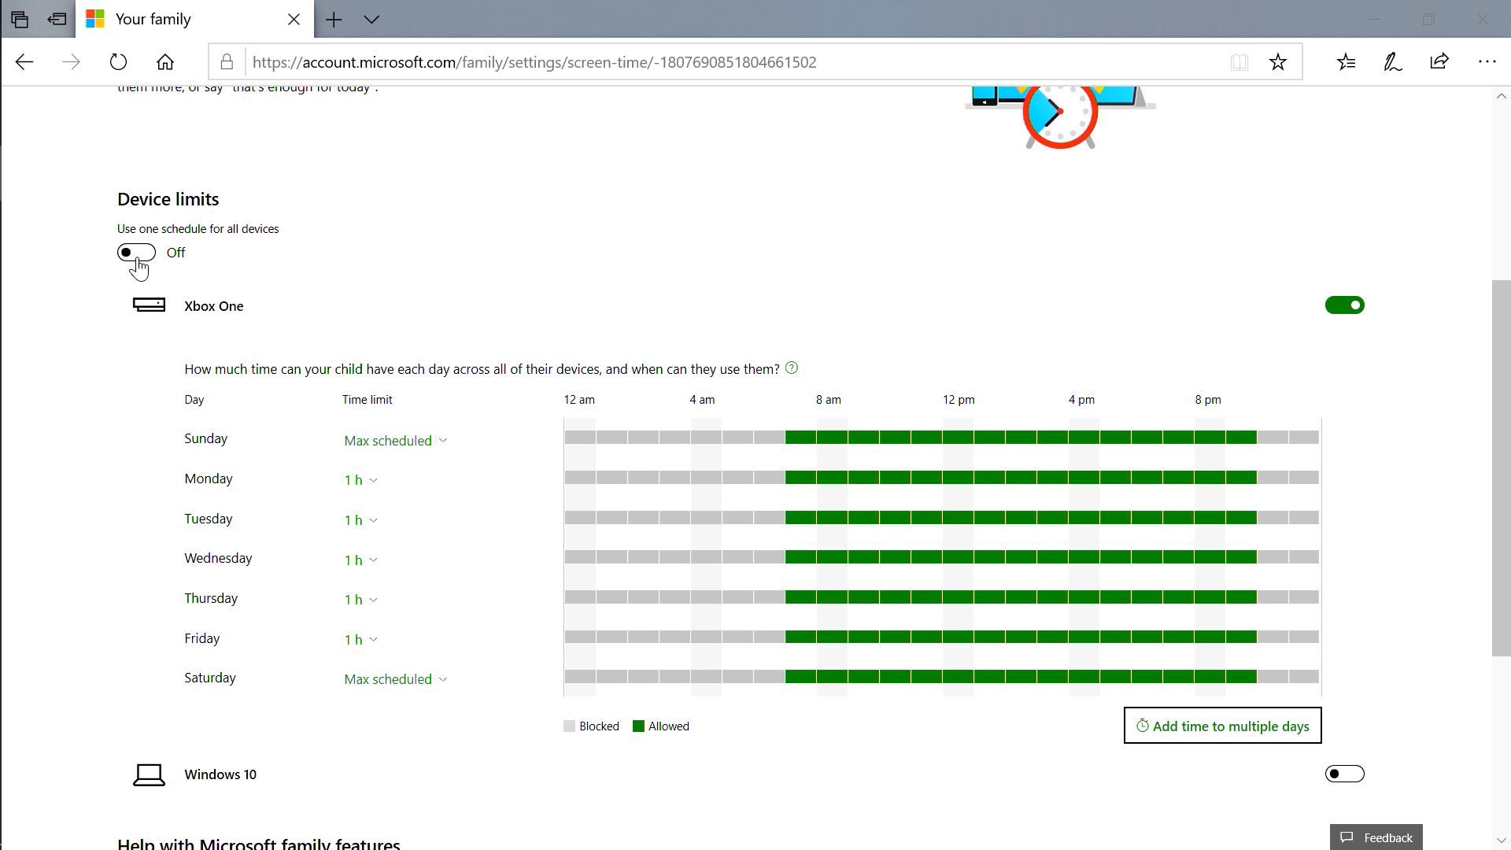
click(137, 252)
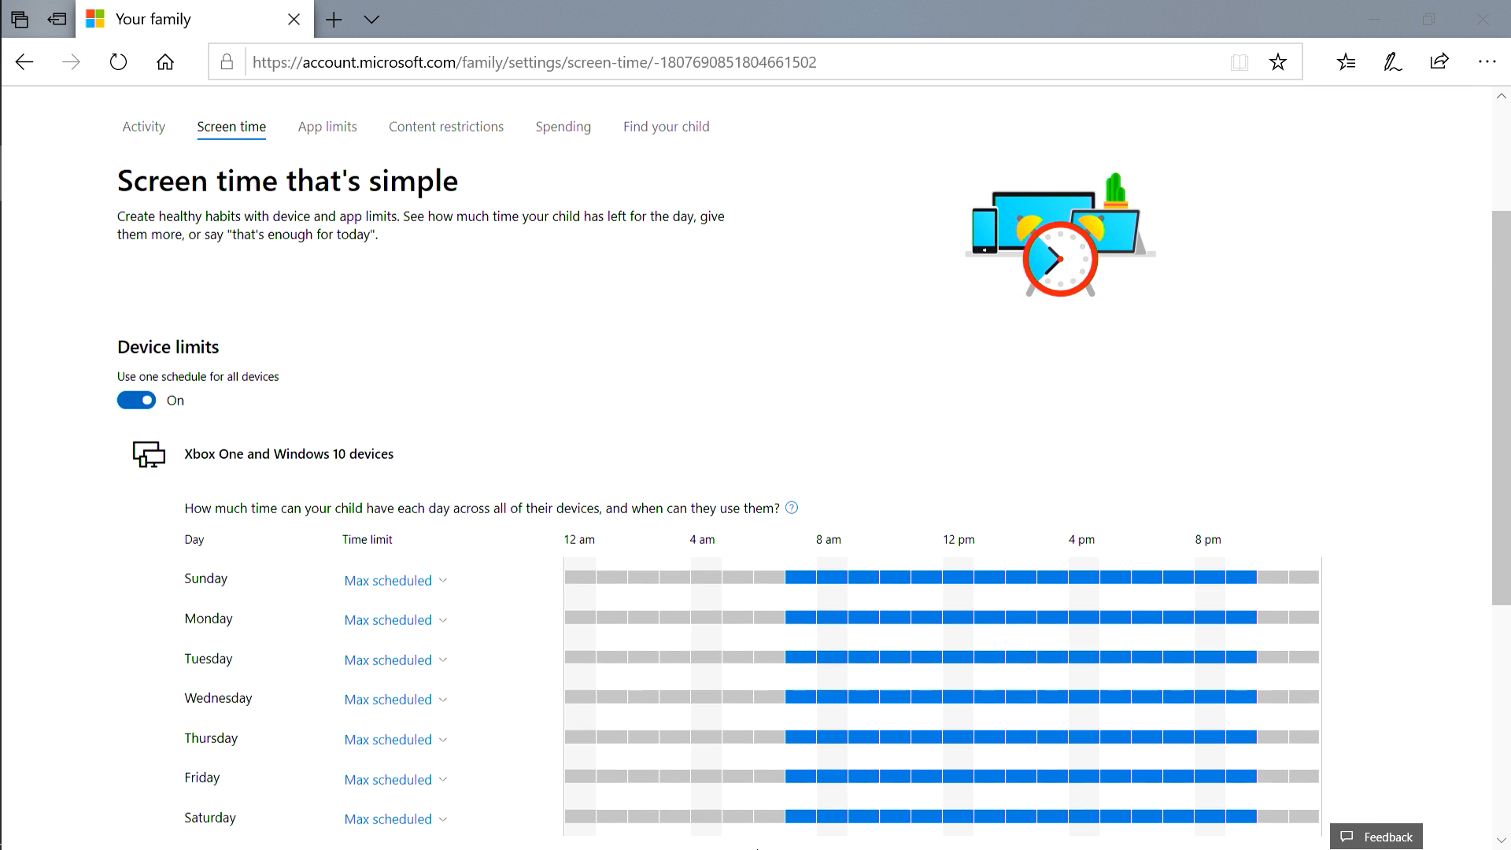
scroll(down, 3)
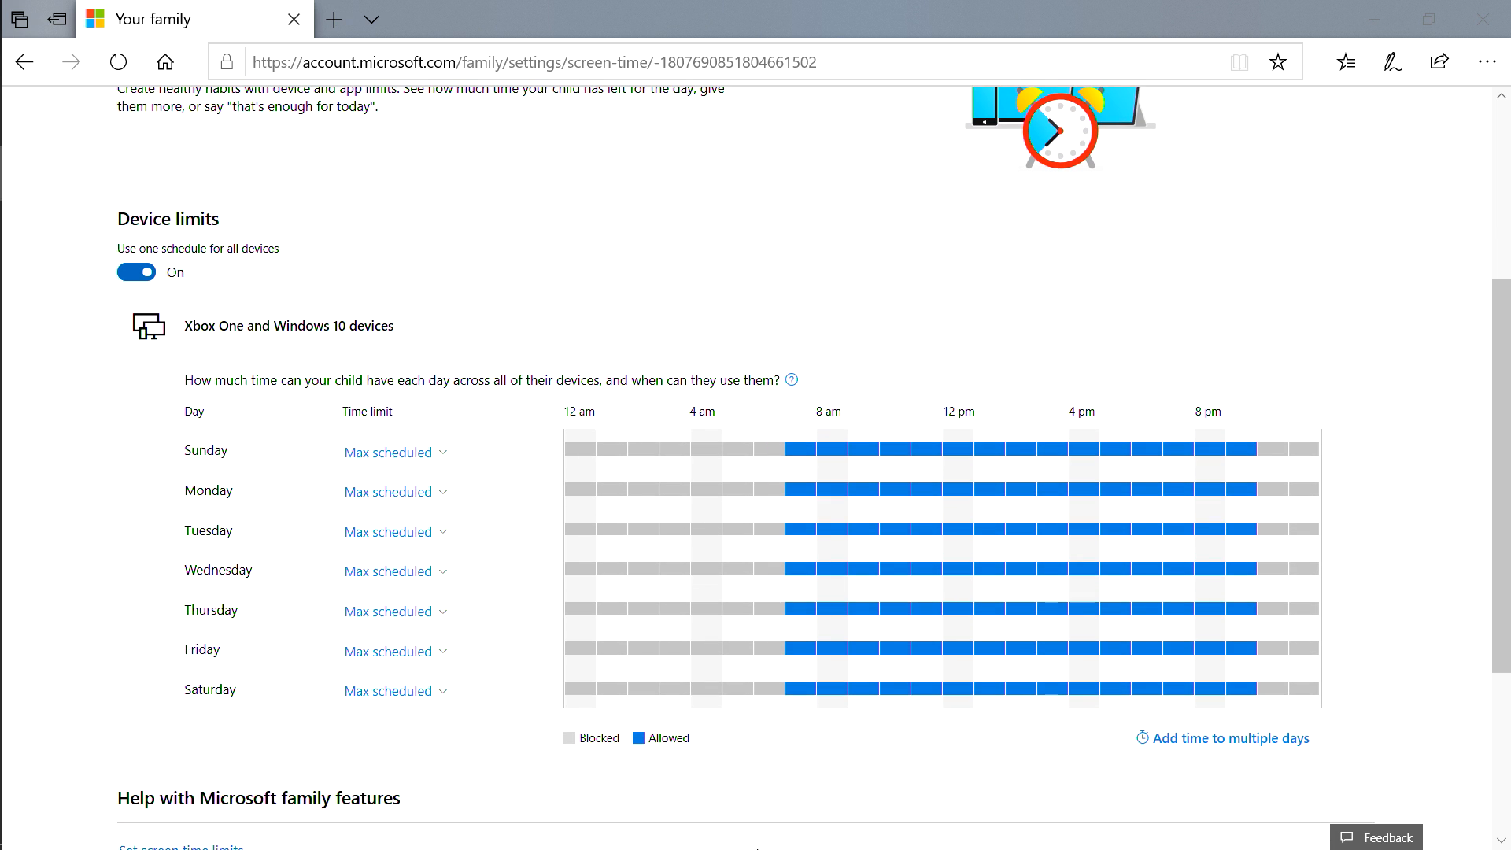